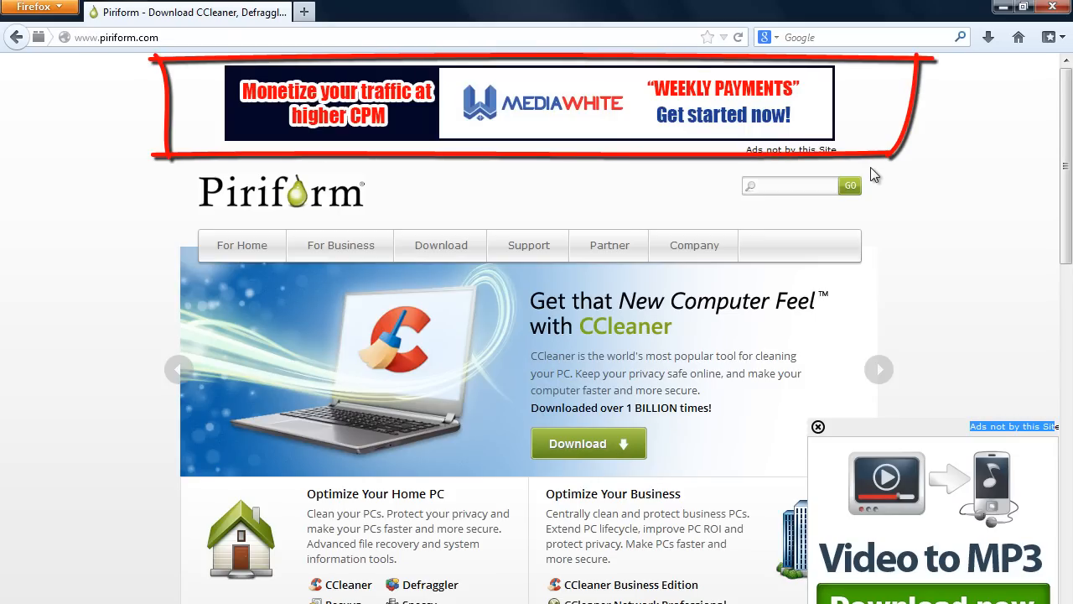
# Step: Confirm only .NET Framework Assistant is installed, see piriform.com ads persist on reload, then close Firefox
pyautogui.scroll(-3)
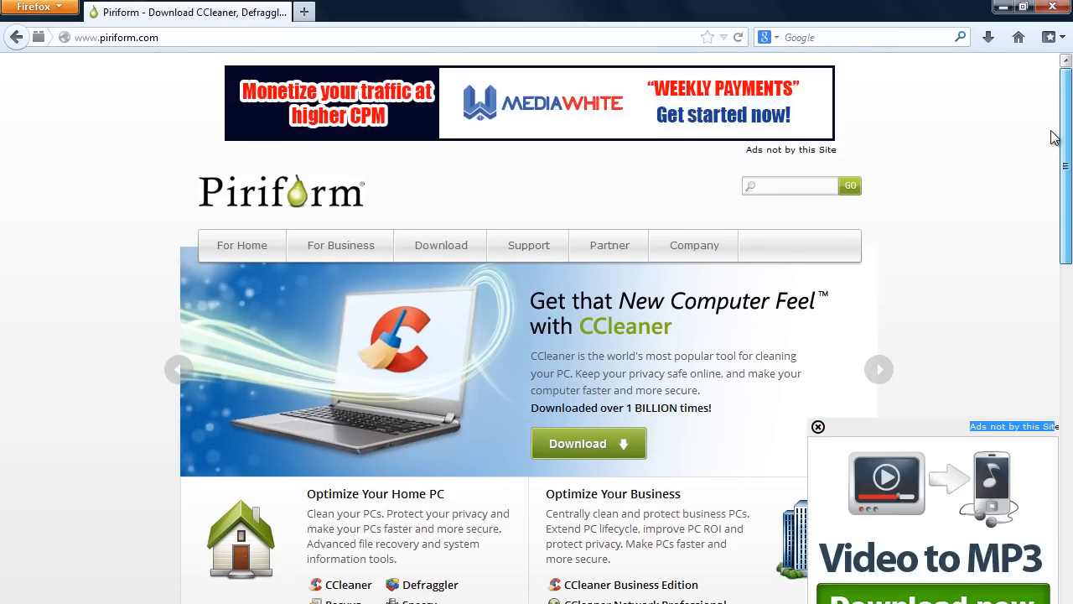
pyautogui.moveTo(922, 306)
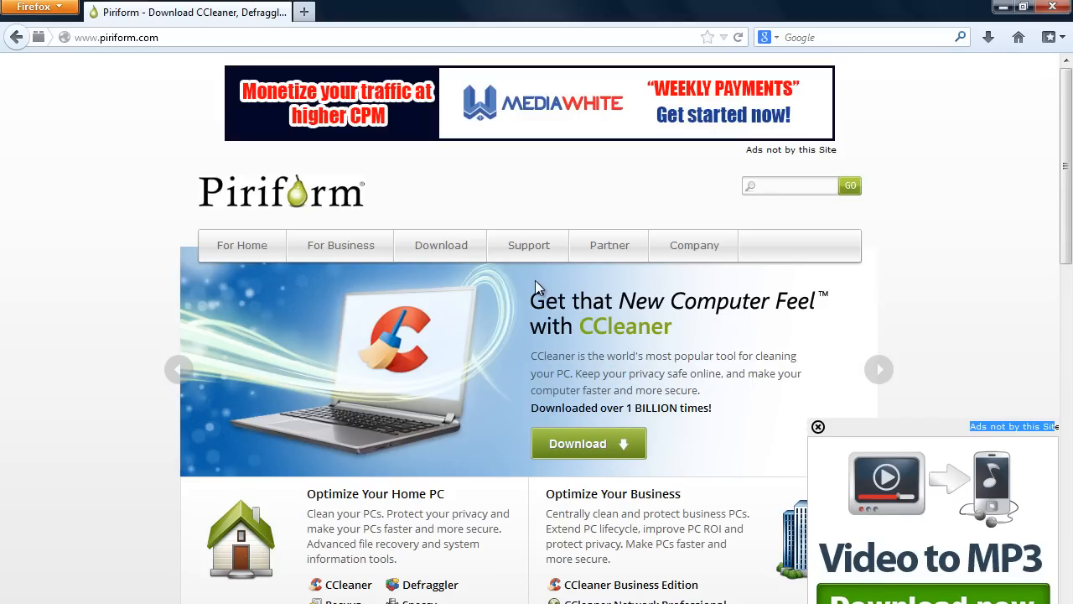
pyautogui.moveTo(212, 371)
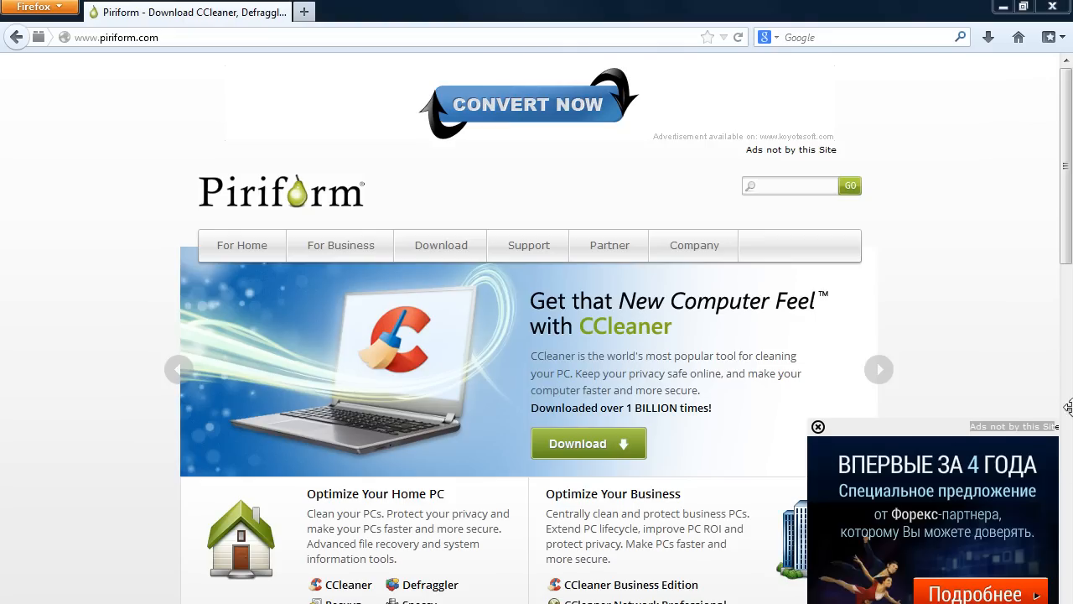
pyautogui.moveTo(1045, 438)
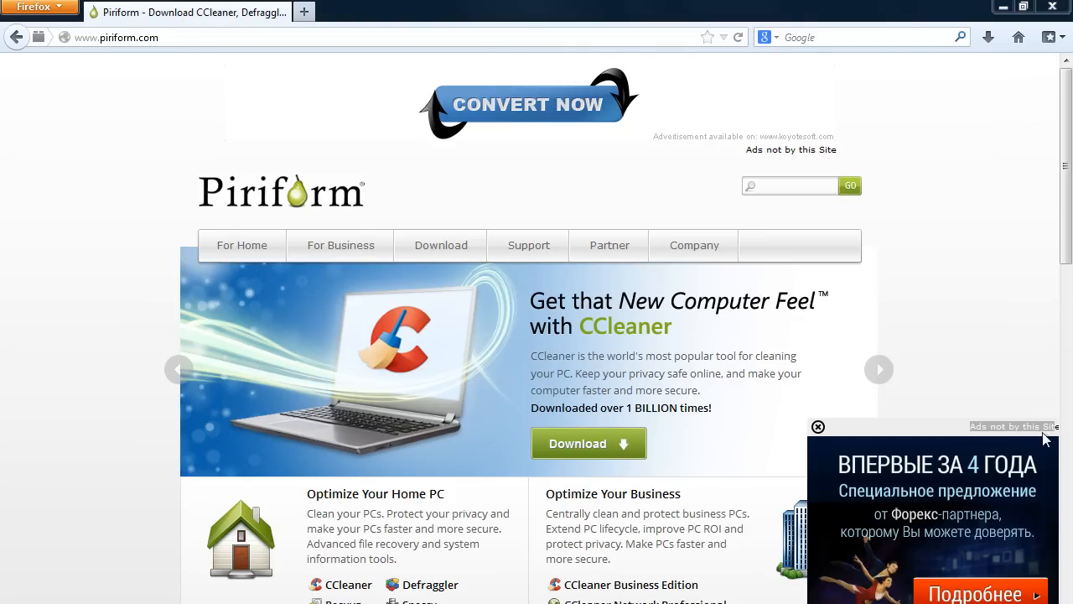
pyautogui.scroll(-3)
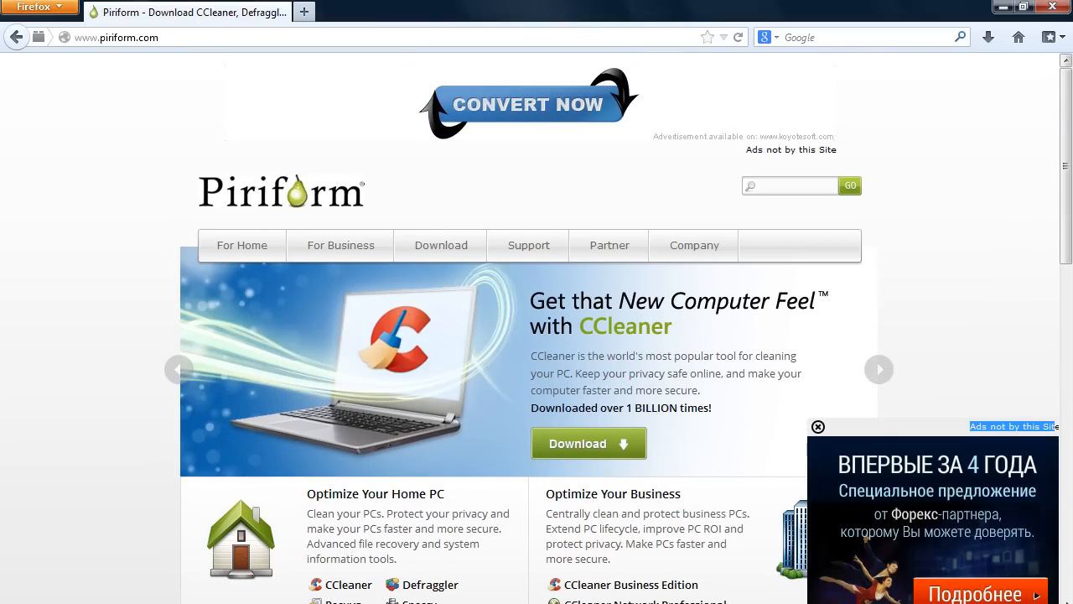
pyautogui.moveTo(698, 227)
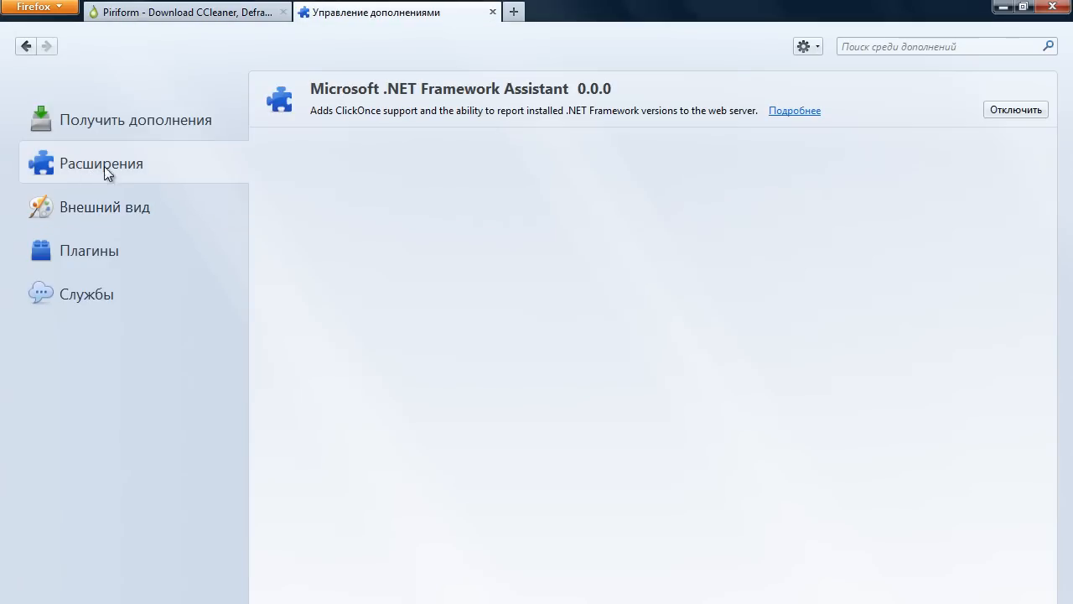
pyautogui.click(185, 11)
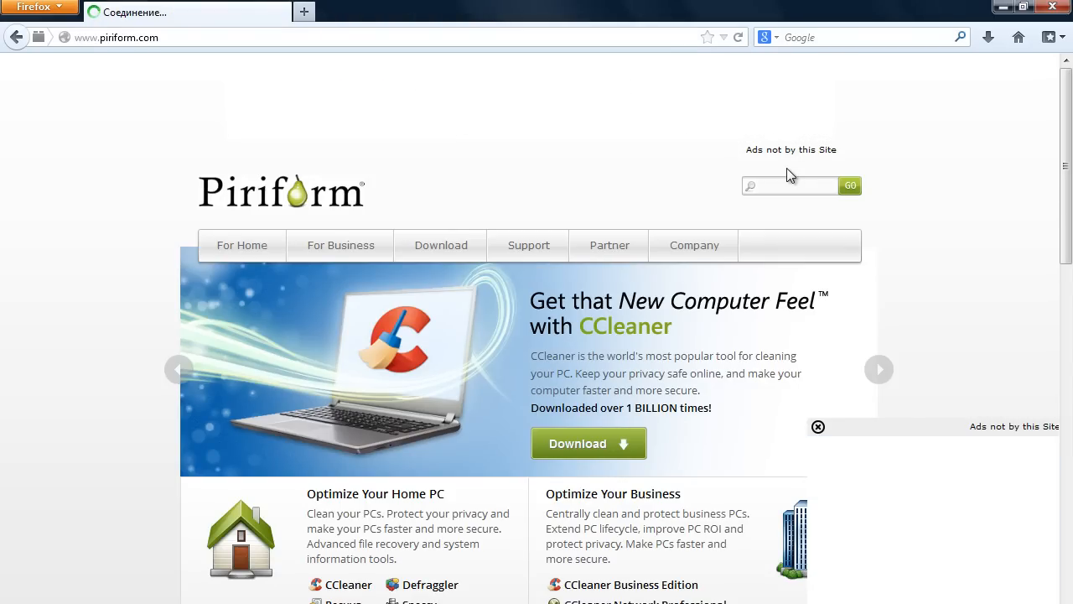
pyautogui.click(788, 185)
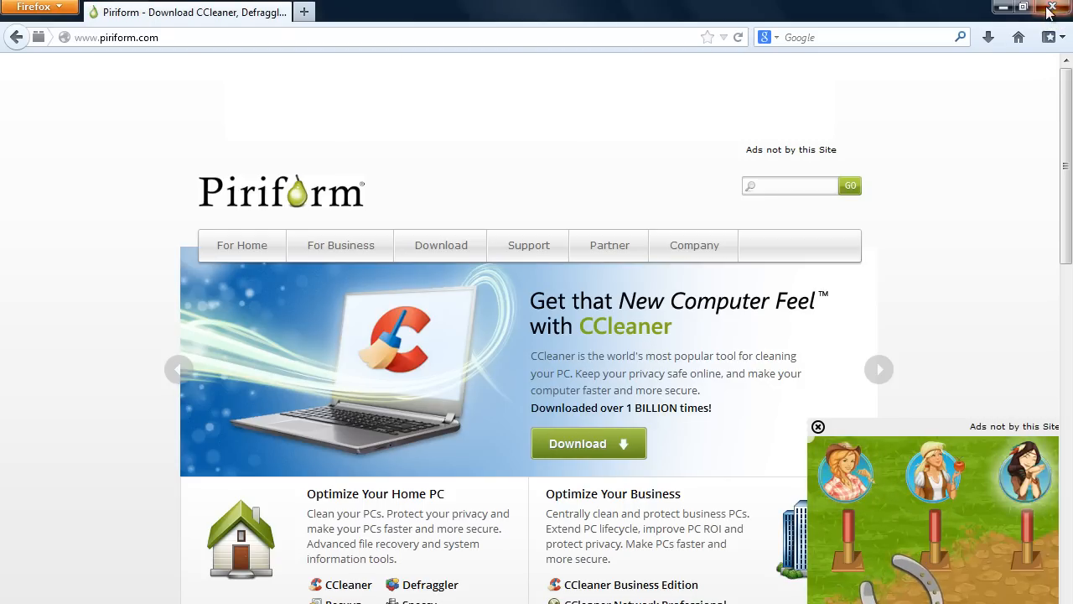
pyautogui.click(1051, 6)
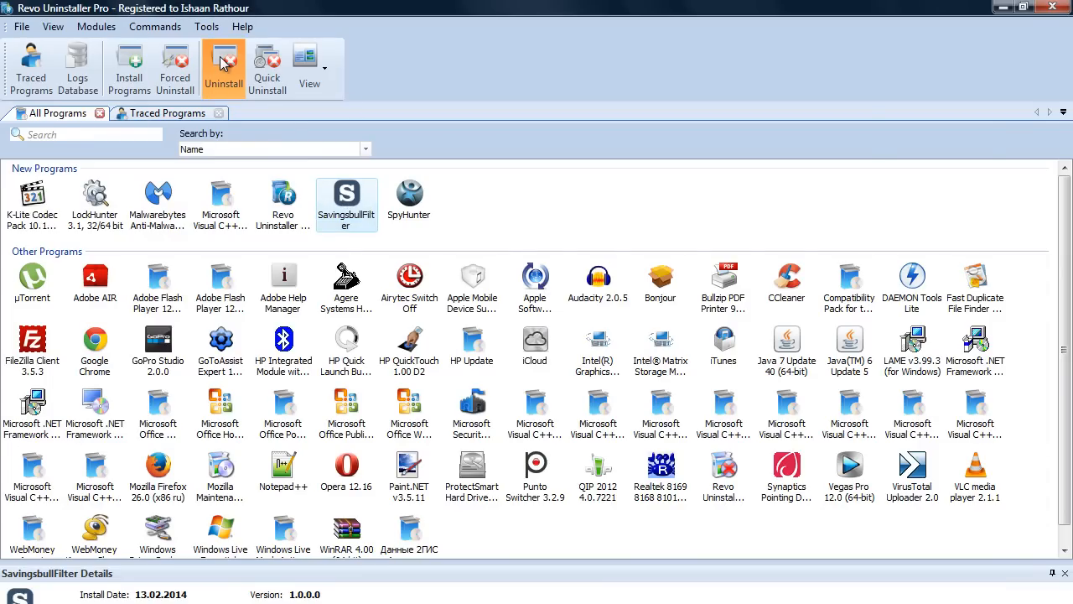
# Step: Uninstall SavingsbullFilter, confirming removal and letting setup close the filter service automatically
pyautogui.click(224, 68)
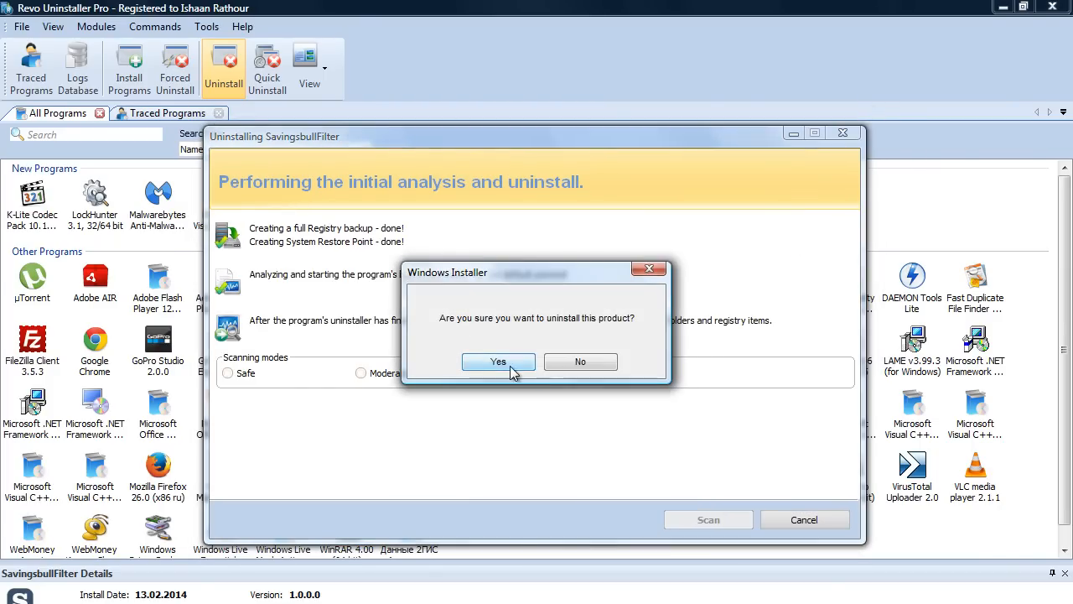
pyautogui.click(498, 361)
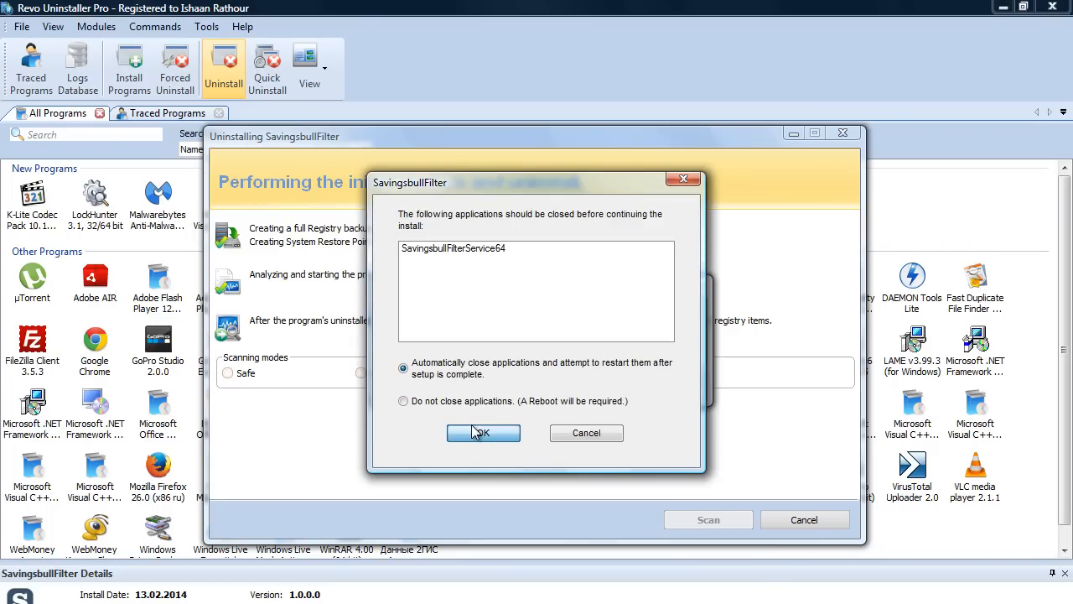
pyautogui.click(483, 433)
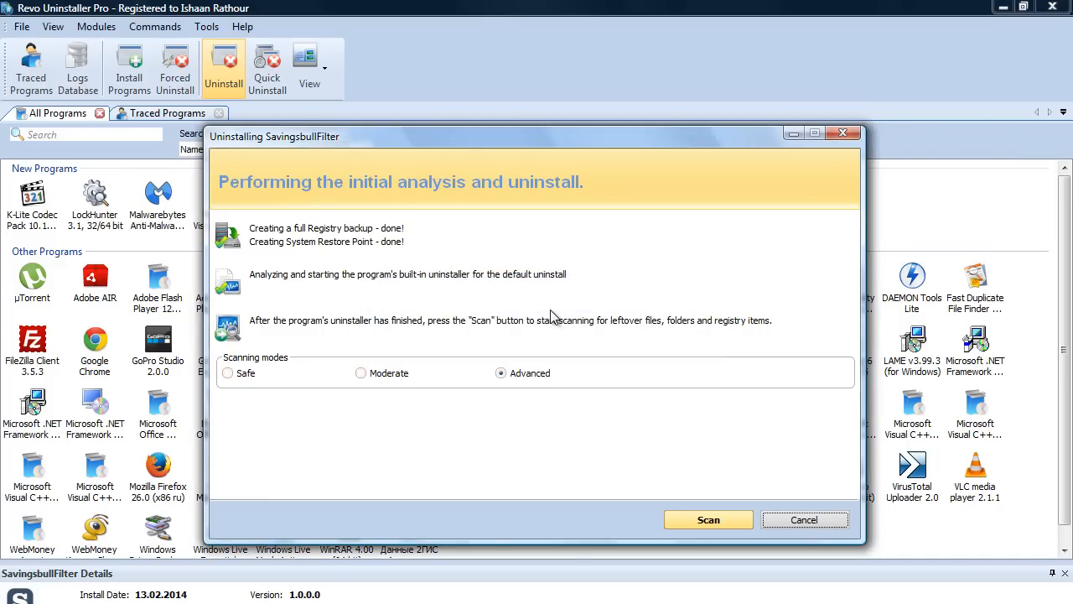
# Step: Scan for leftovers, then delete the SavingsbullFilter registry key and leftover folder
pyautogui.click(707, 518)
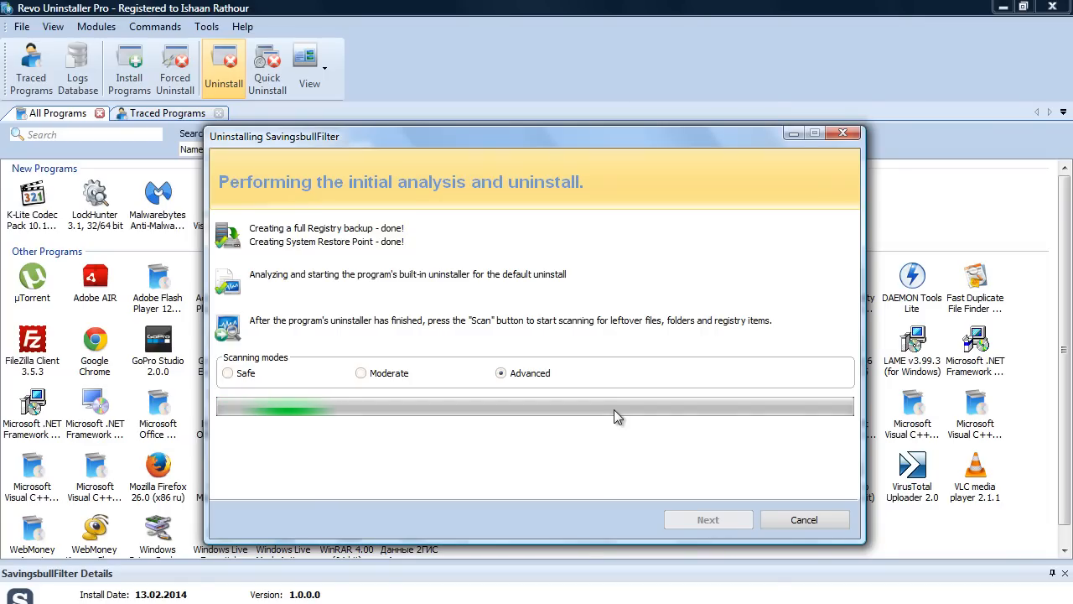
pyautogui.moveTo(436, 481)
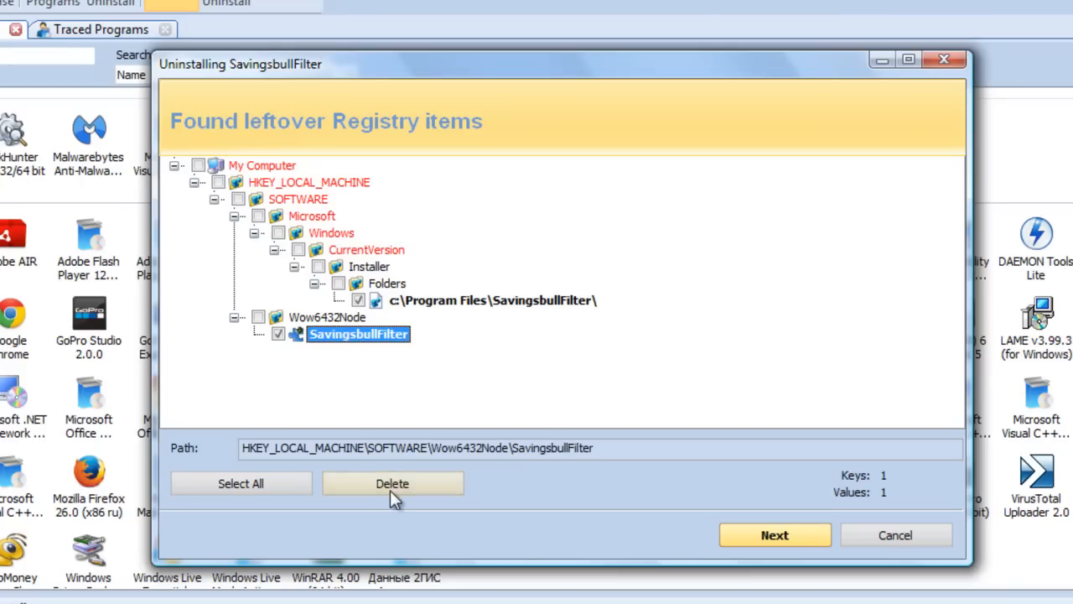
pyautogui.click(392, 483)
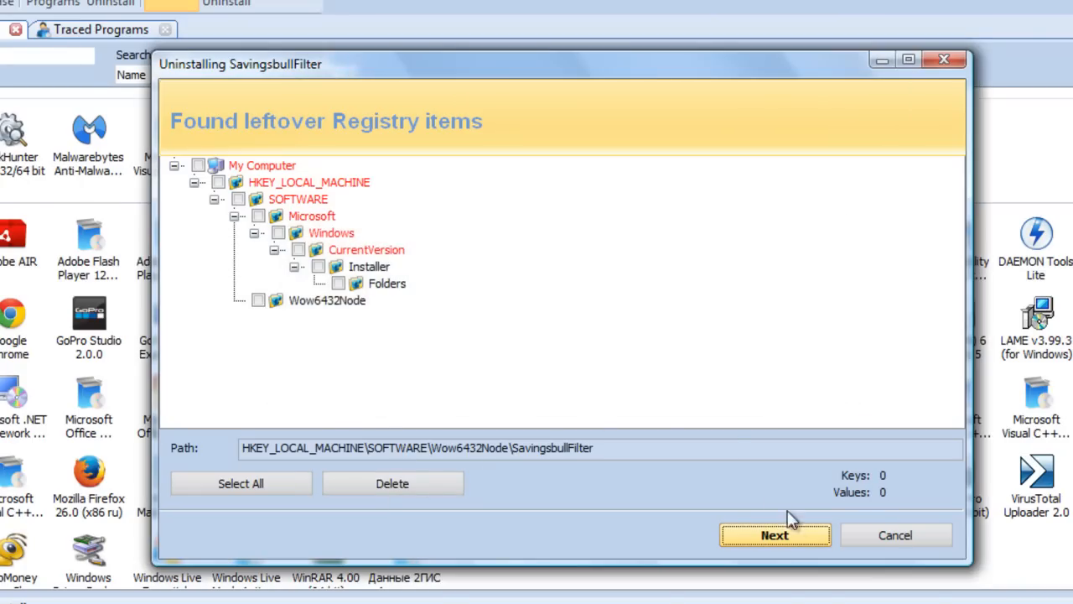
pyautogui.click(773, 535)
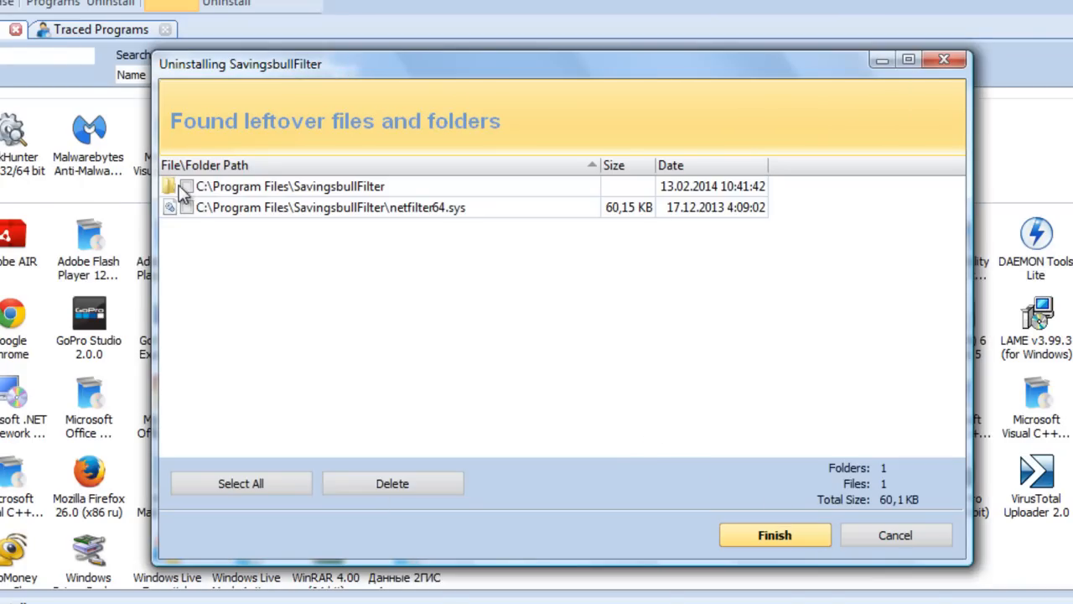
pyautogui.click(392, 483)
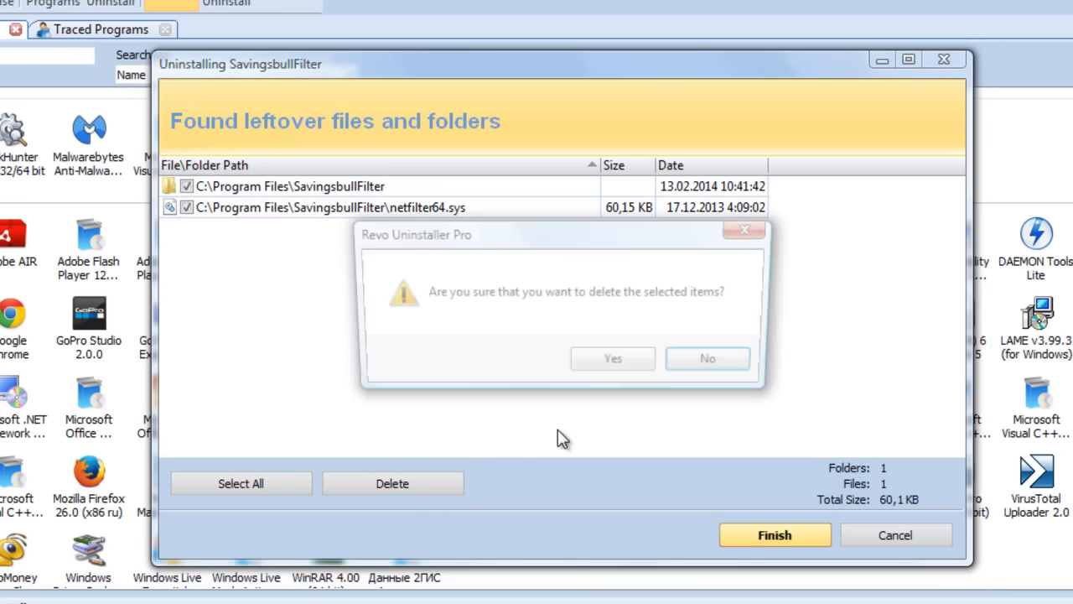
pyautogui.click(612, 358)
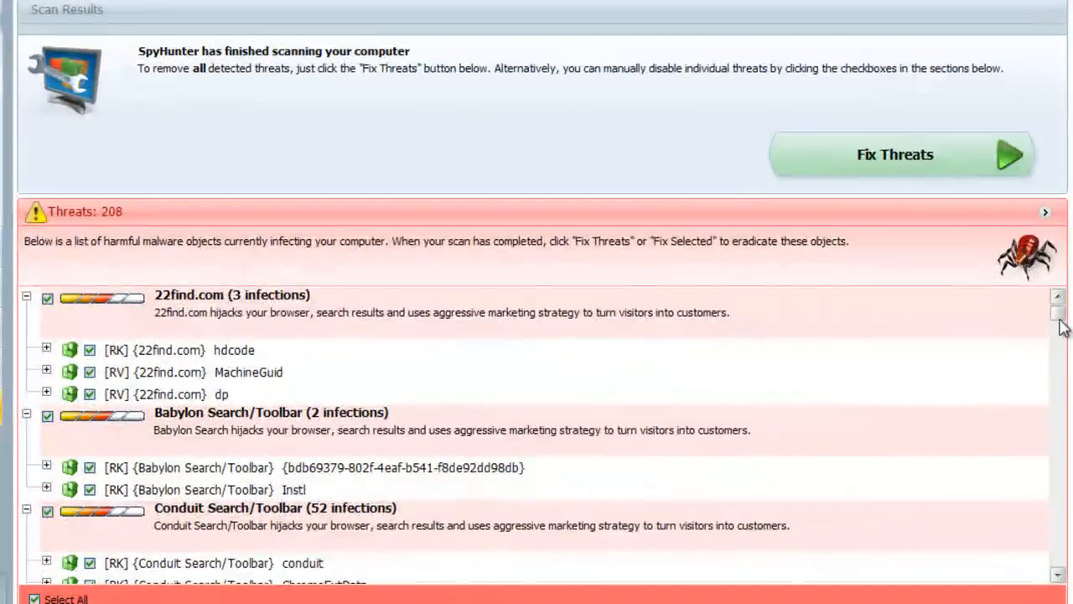
pyautogui.scroll(-3)
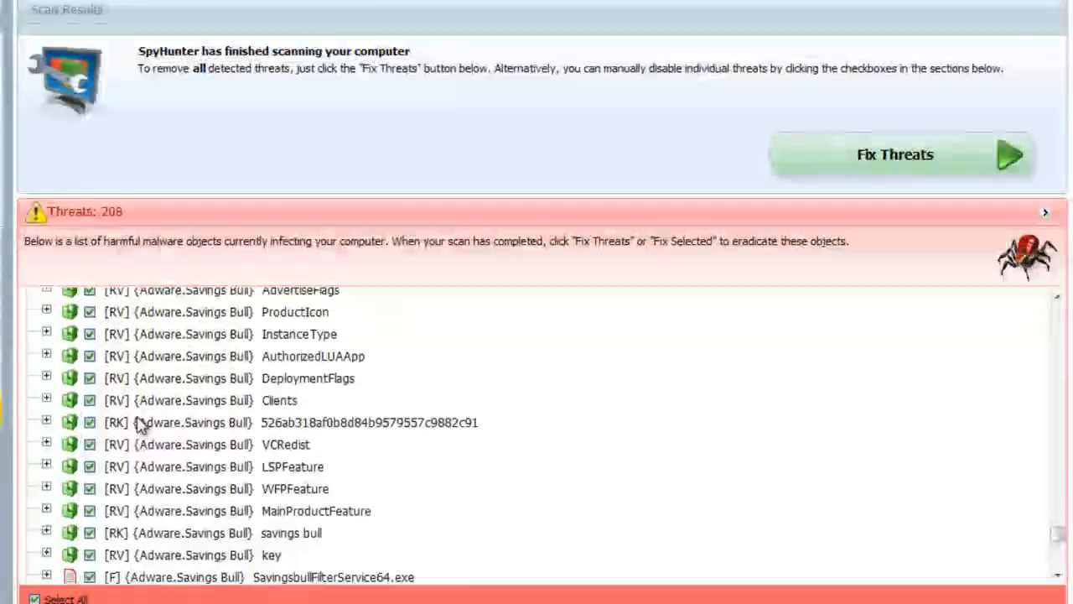
pyautogui.scroll(-3)
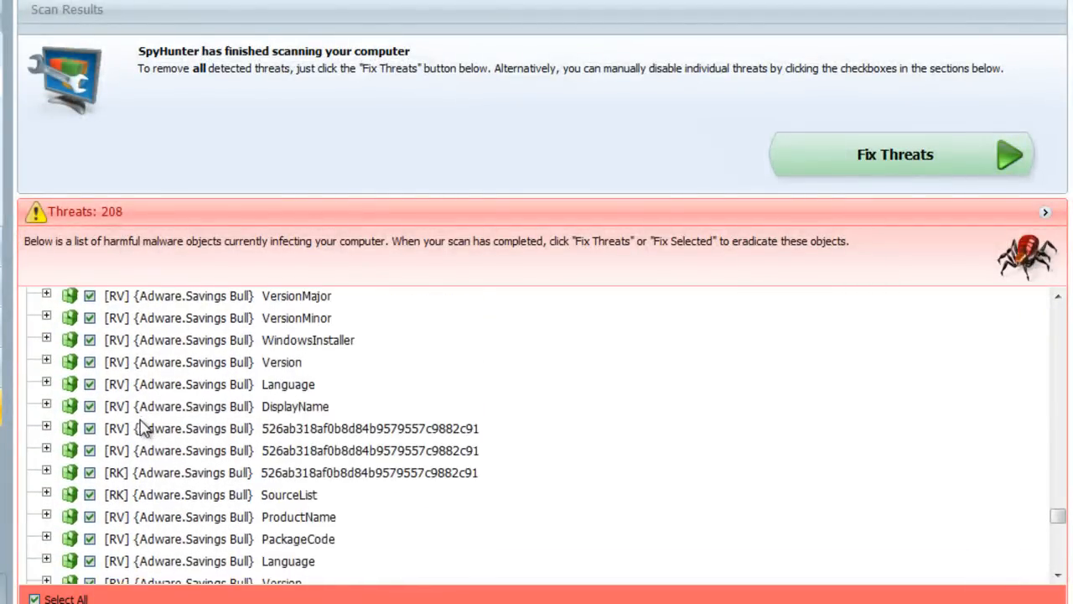
pyautogui.scroll(-3)
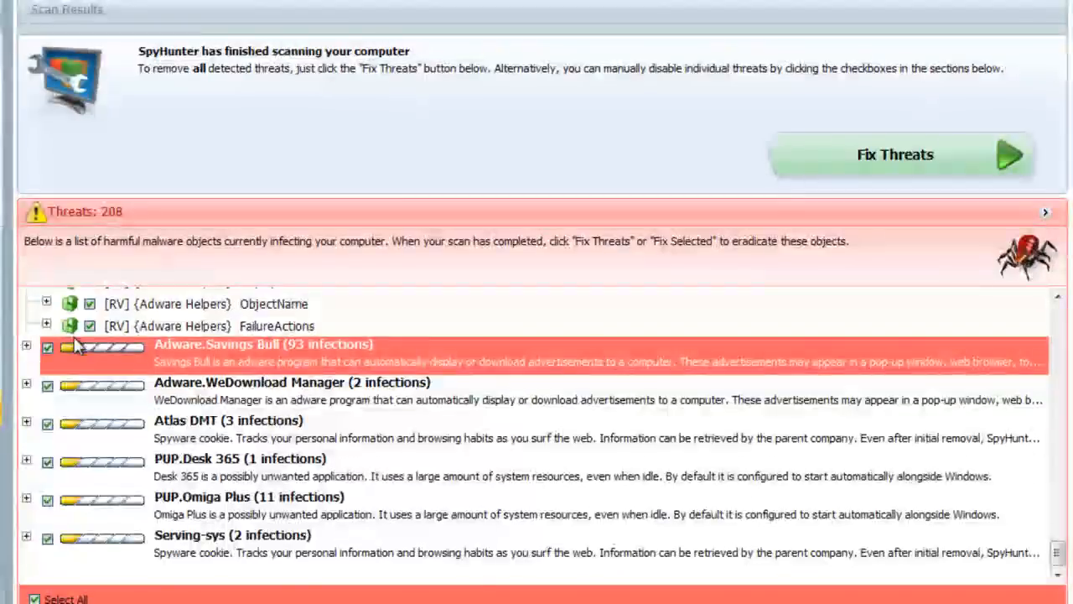
pyautogui.scroll(-3)
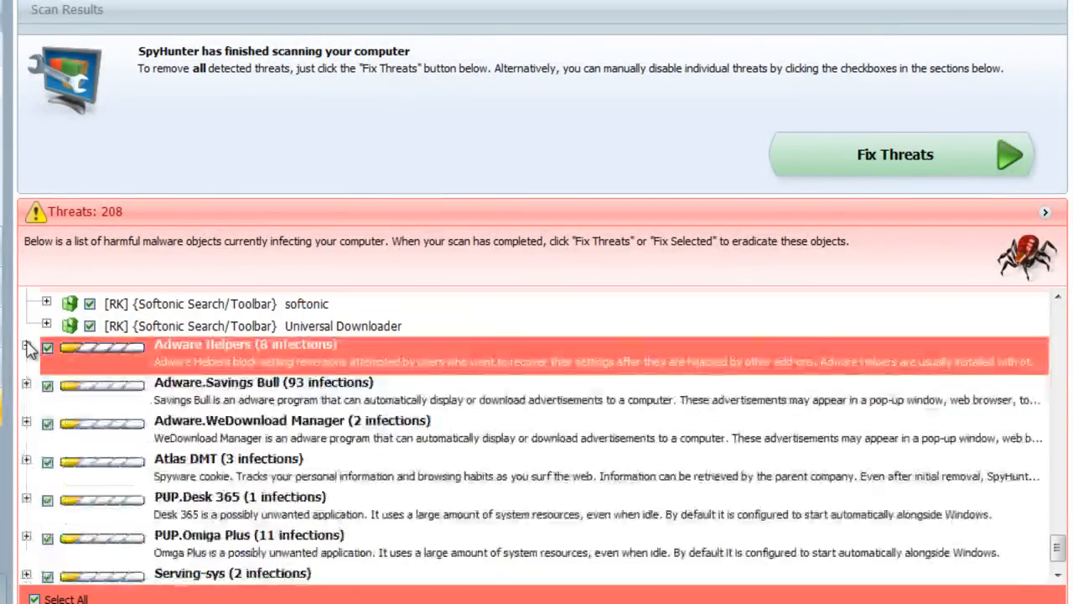
pyautogui.scroll(-3)
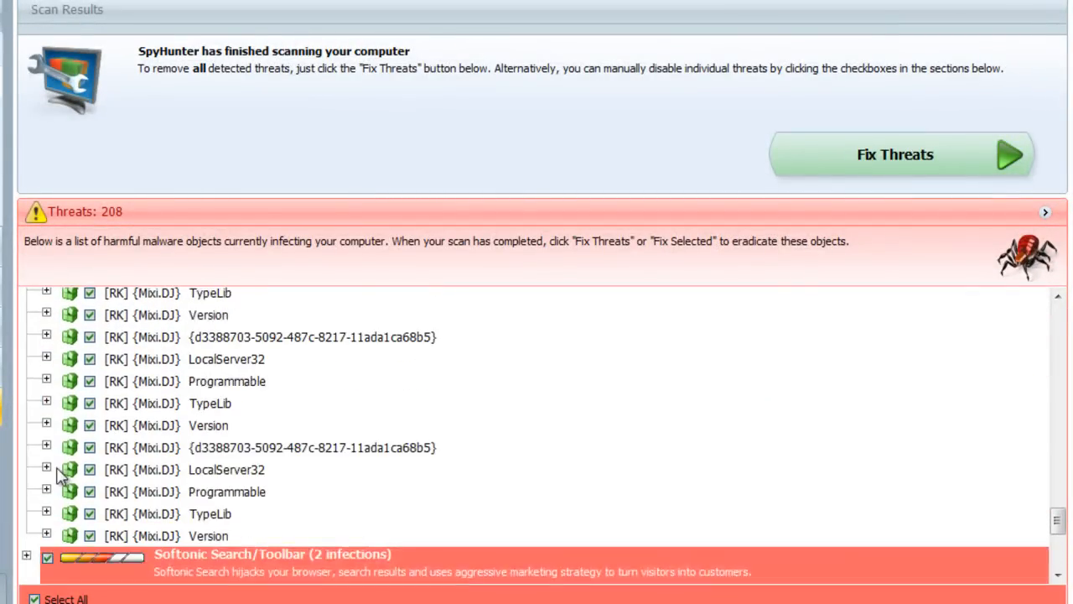
pyautogui.scroll(-3)
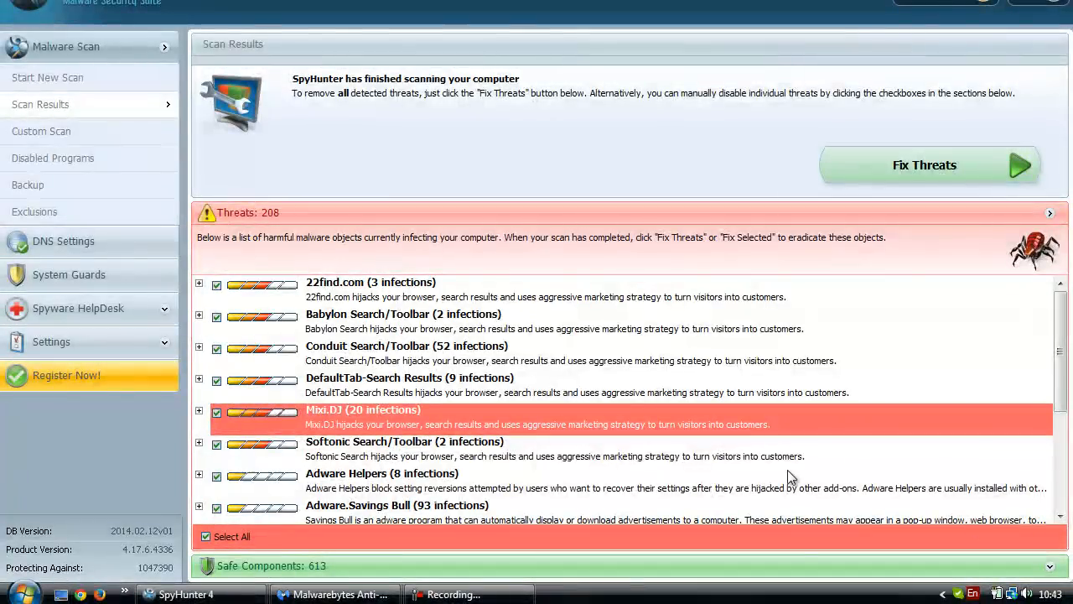
pyautogui.moveTo(336, 594)
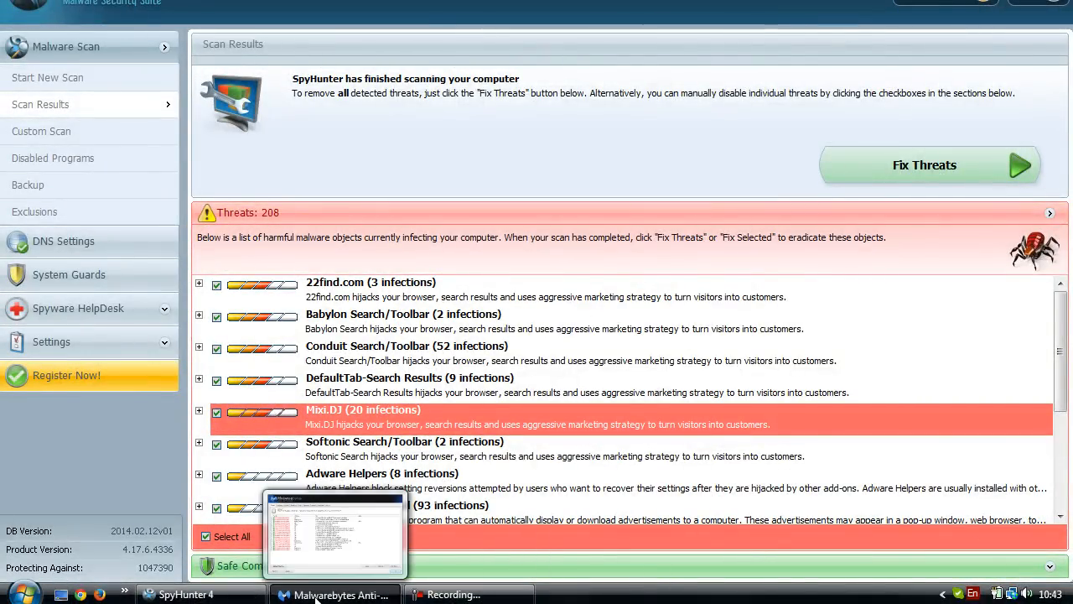
# Step: In Malwarebytes results, tick all PUP.Optional.Savingsbull files, processes and registry keys
pyautogui.click(335, 594)
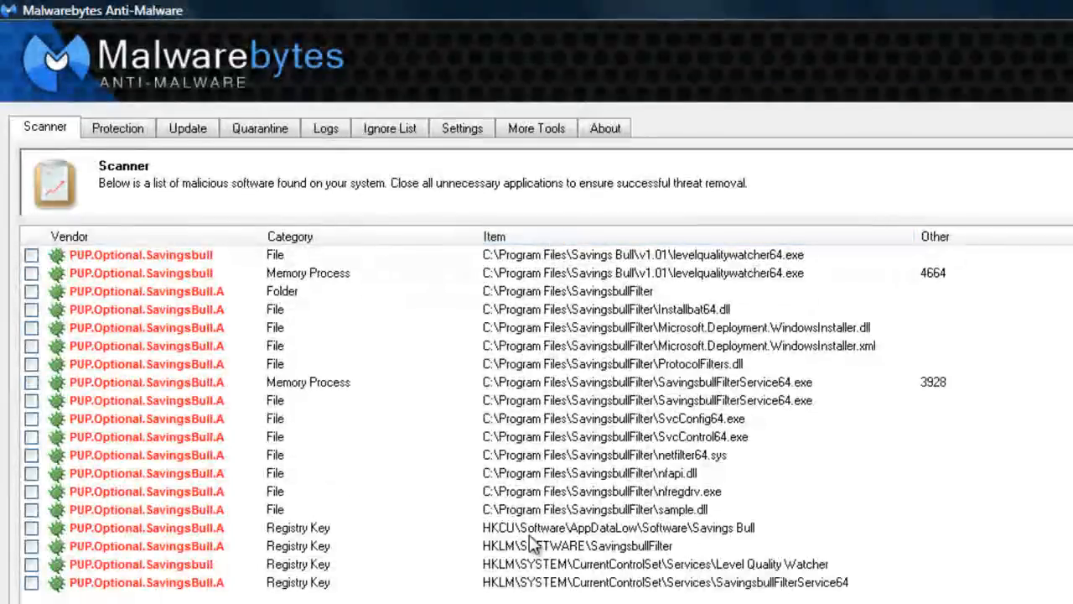
pyautogui.click(587, 582)
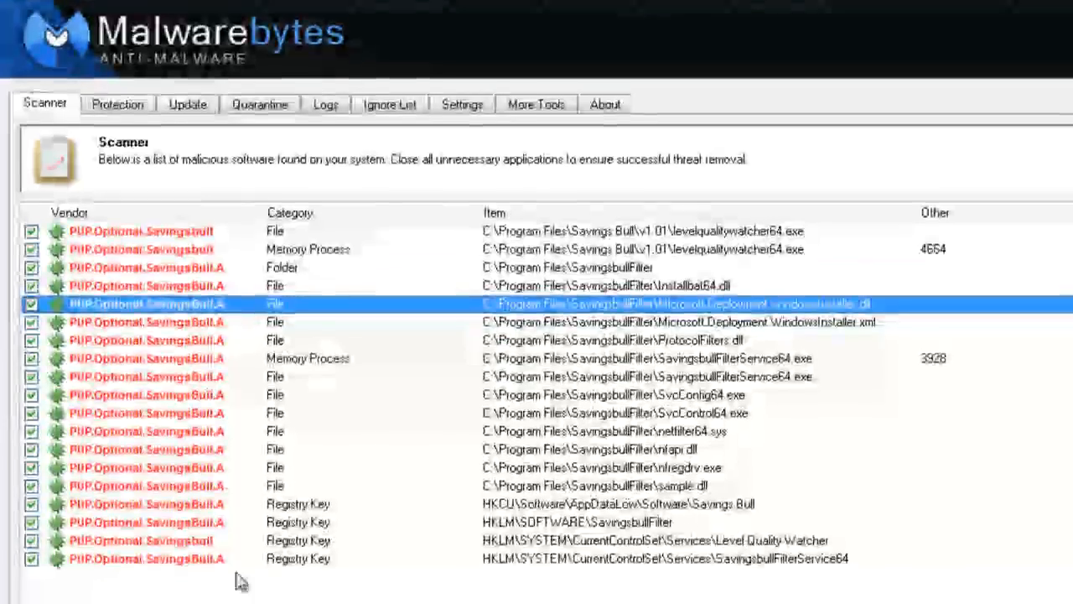
pyautogui.scroll(-3)
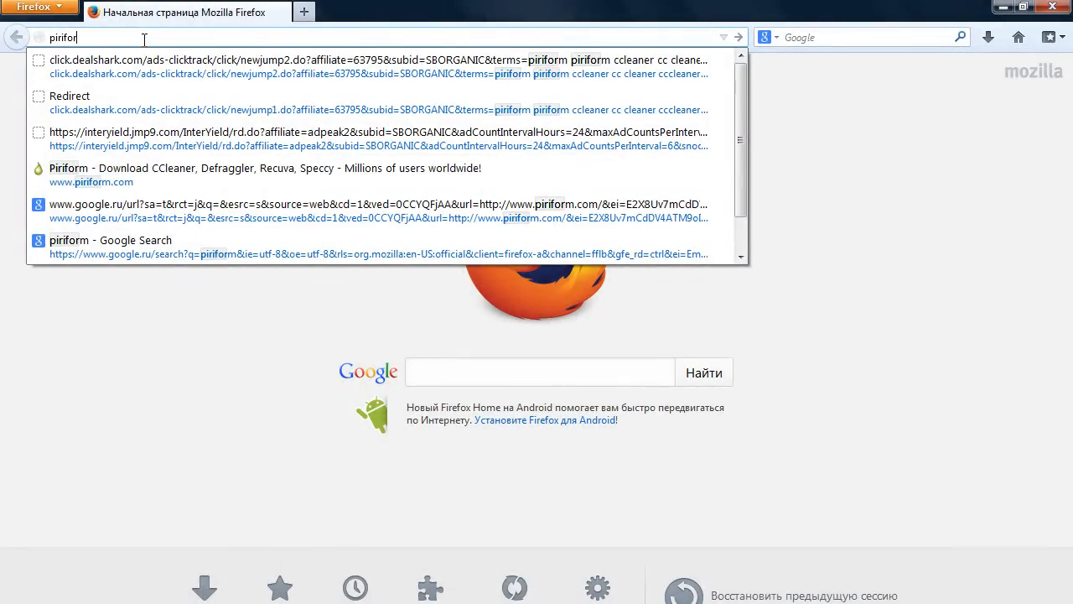
pyautogui.click(109, 239)
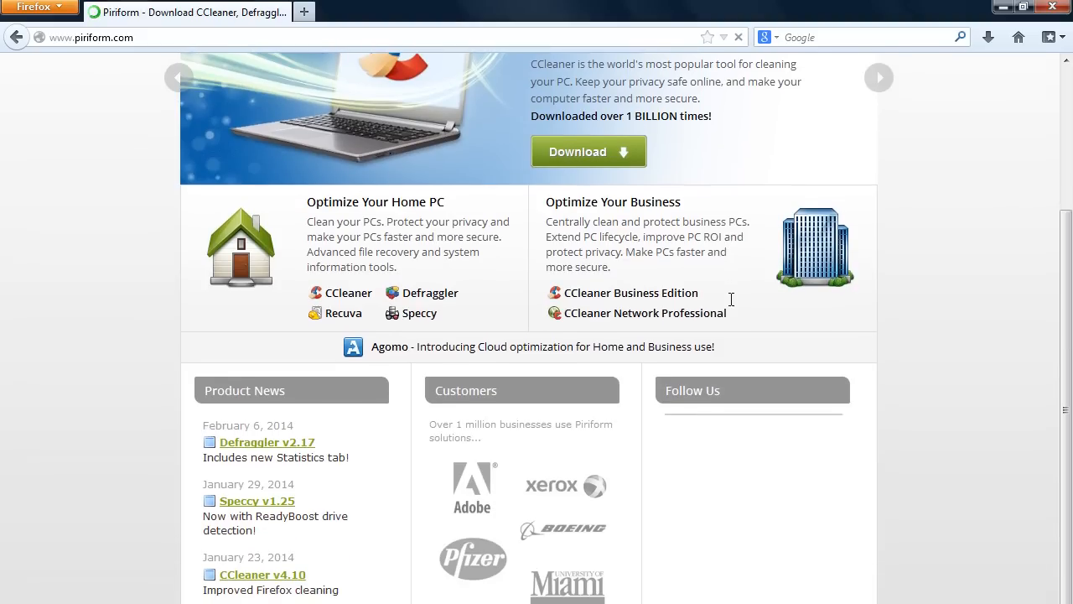
pyautogui.scroll(-3)
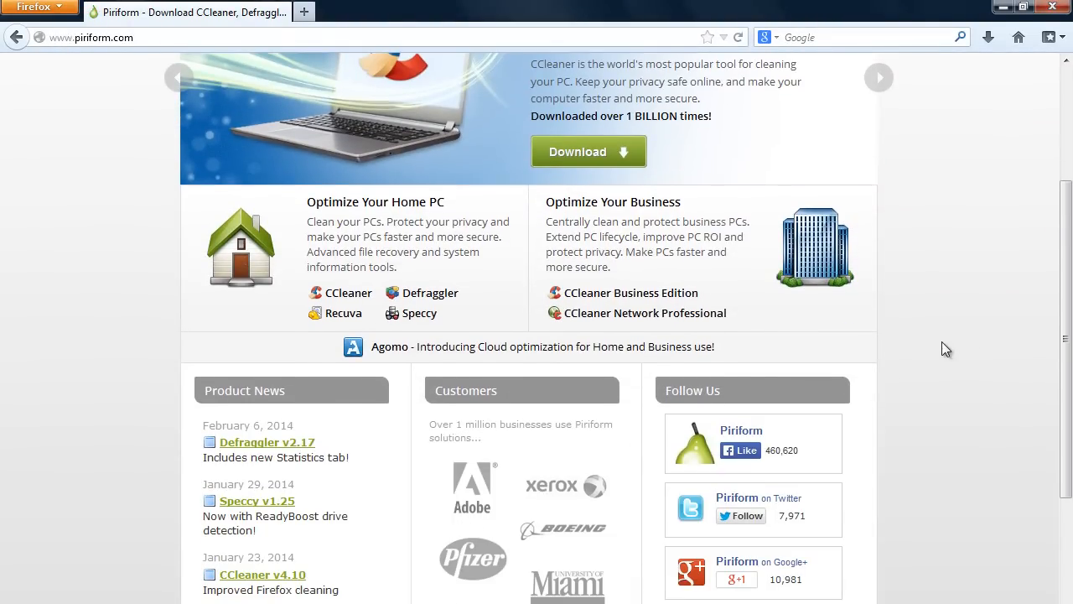
pyautogui.scroll(-3)
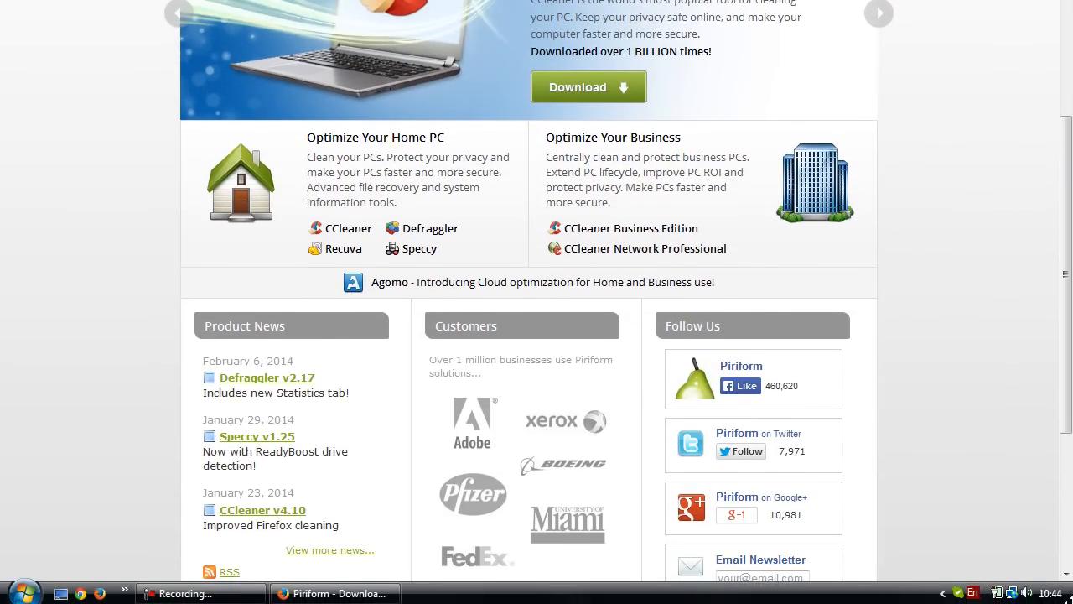